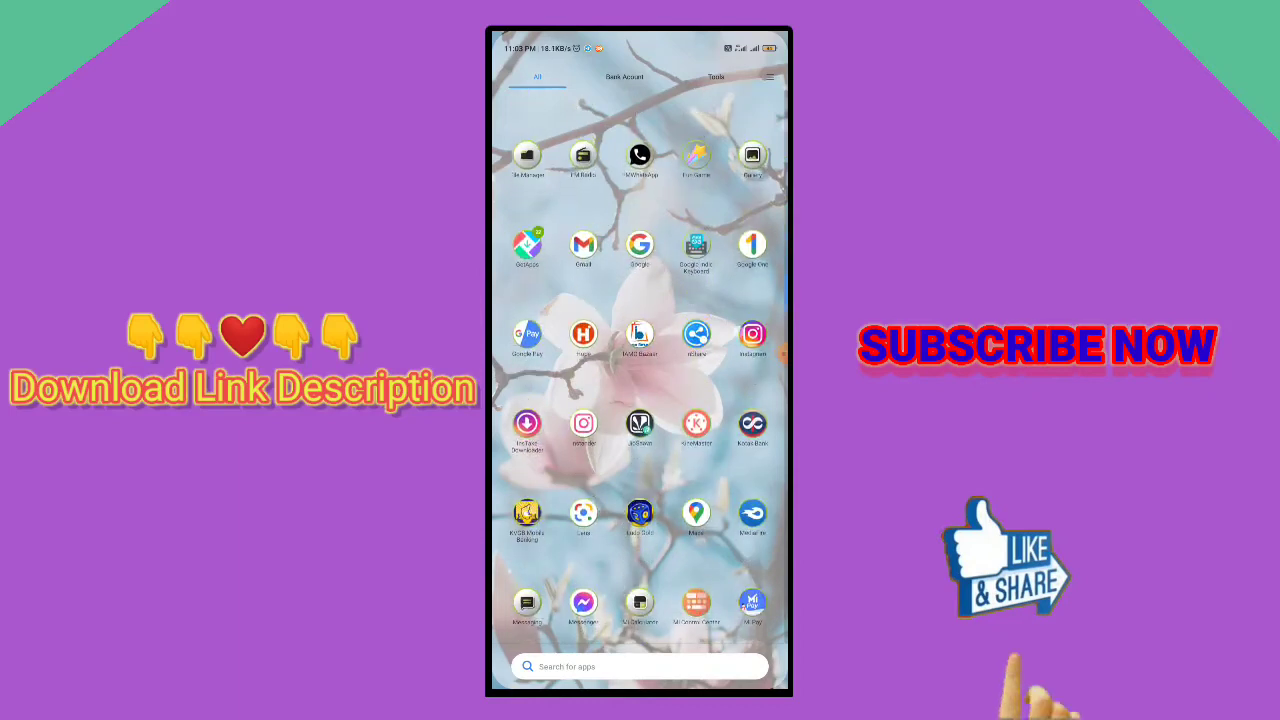
# - Scroll down through the Friends Earning channel posts and return to the full chat list
pyautogui.scroll(-3)
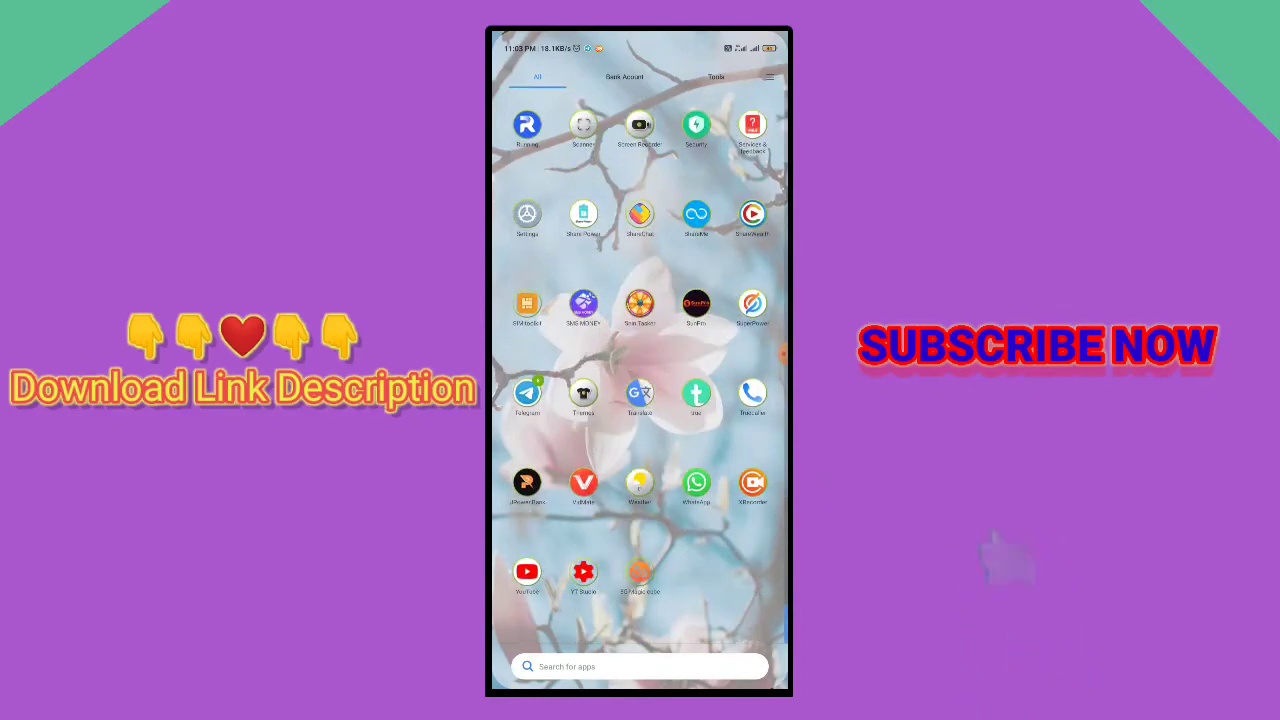
pyautogui.scroll(-3)
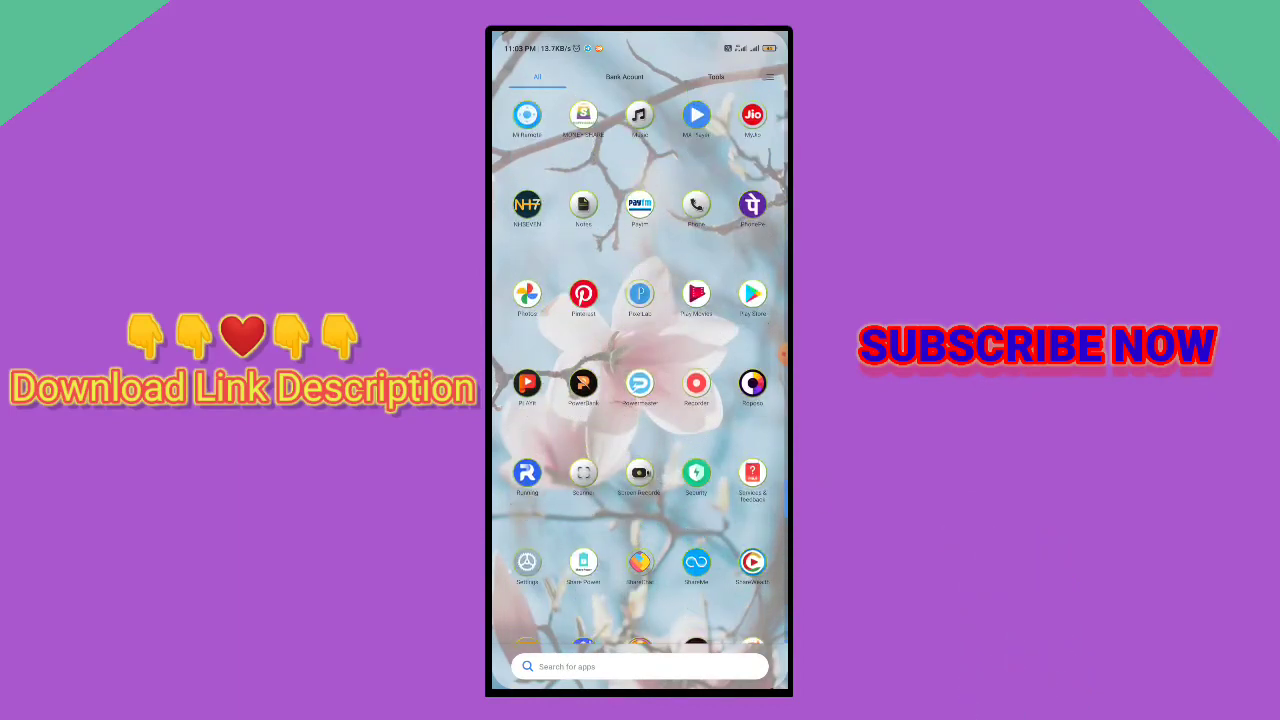
pyautogui.scroll(-3)
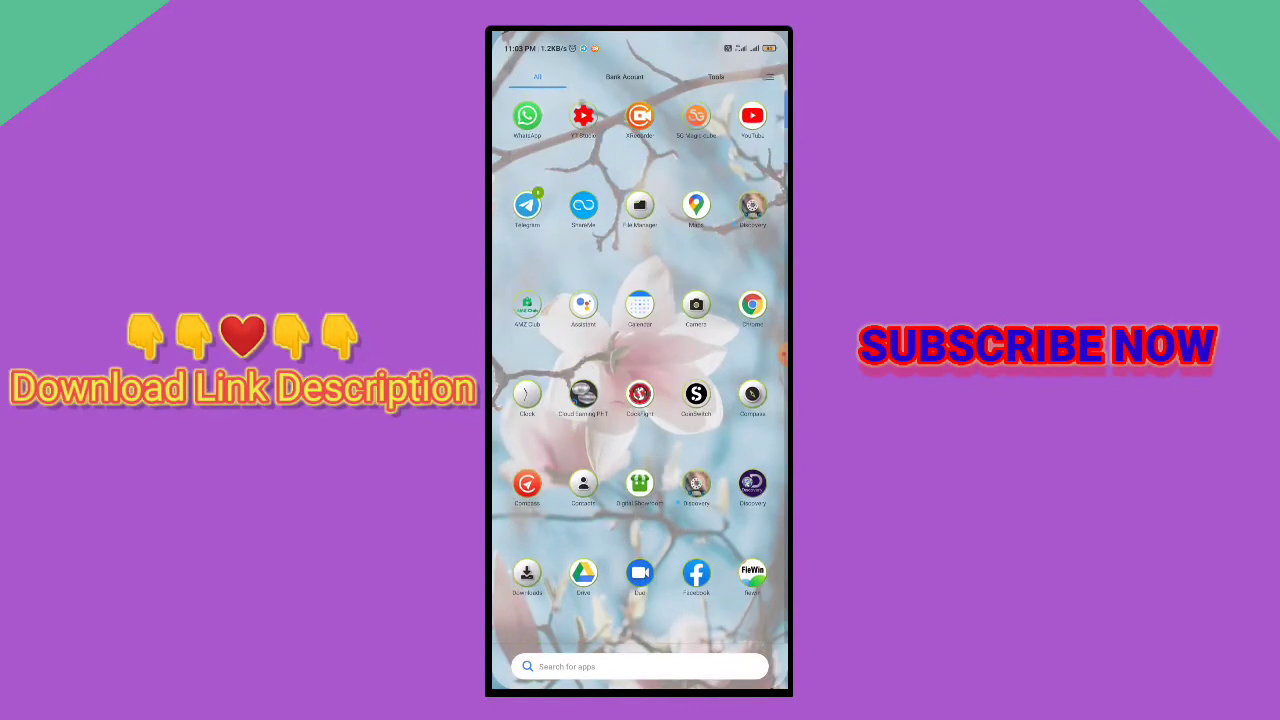
pyautogui.scroll(-3)
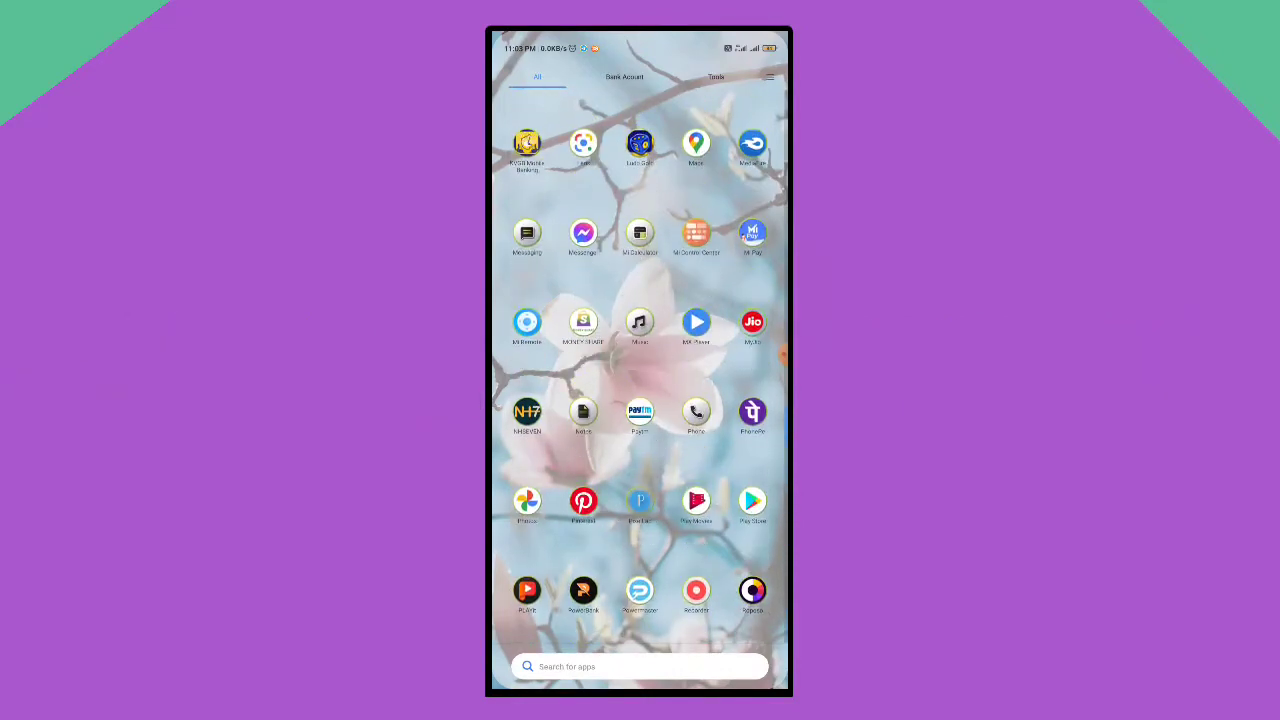
pyautogui.scroll(-3)
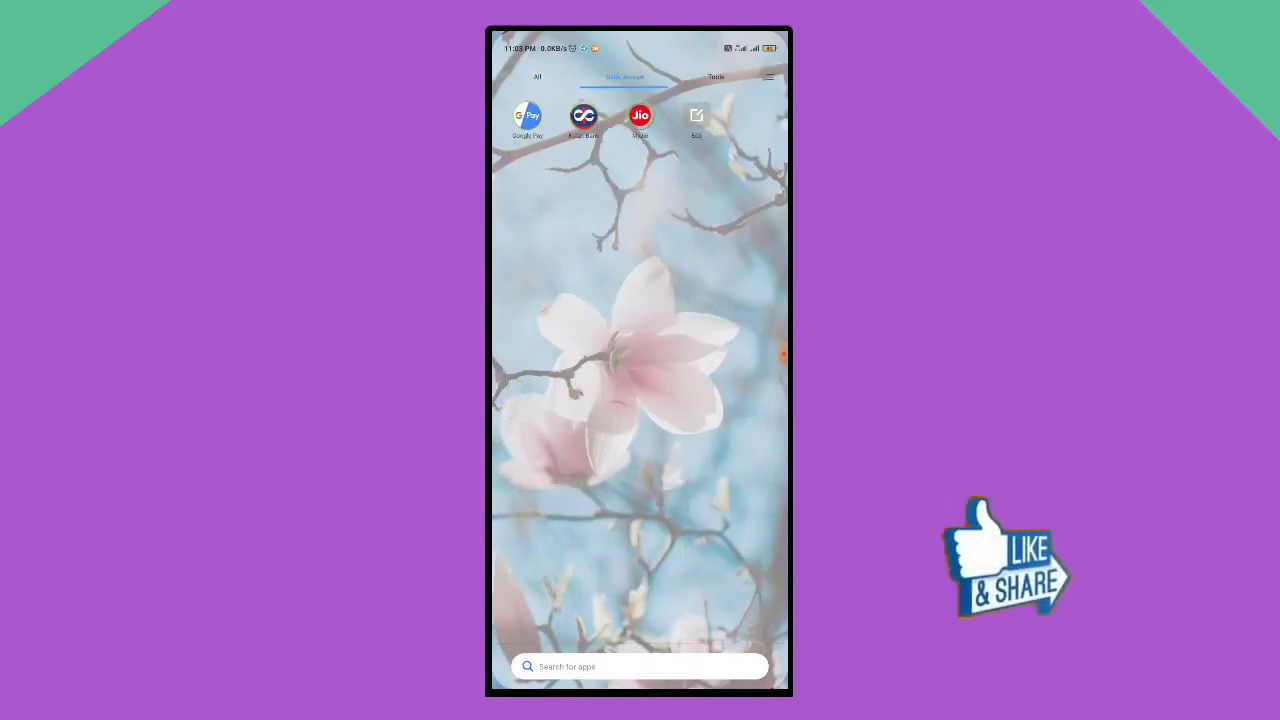
pyautogui.click(536, 76)
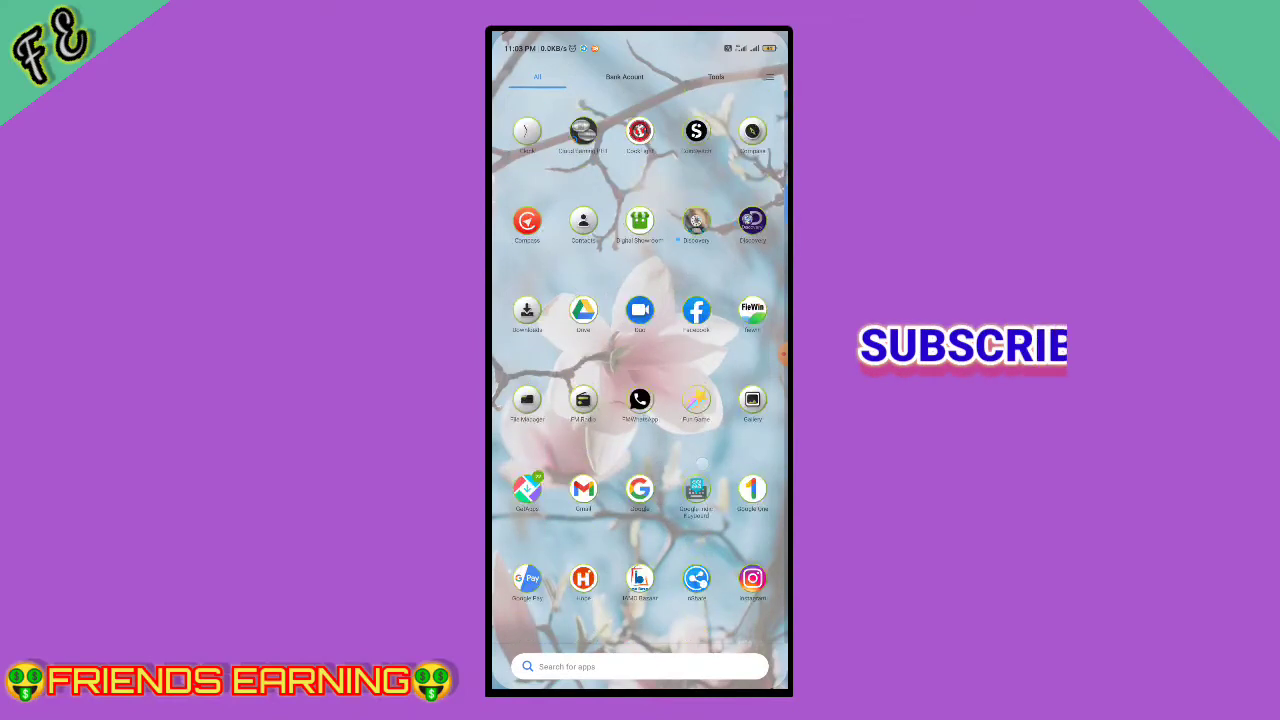
# - Continue scrolling the channel down to the post carrying the I Work registration link
pyautogui.scroll(-3)
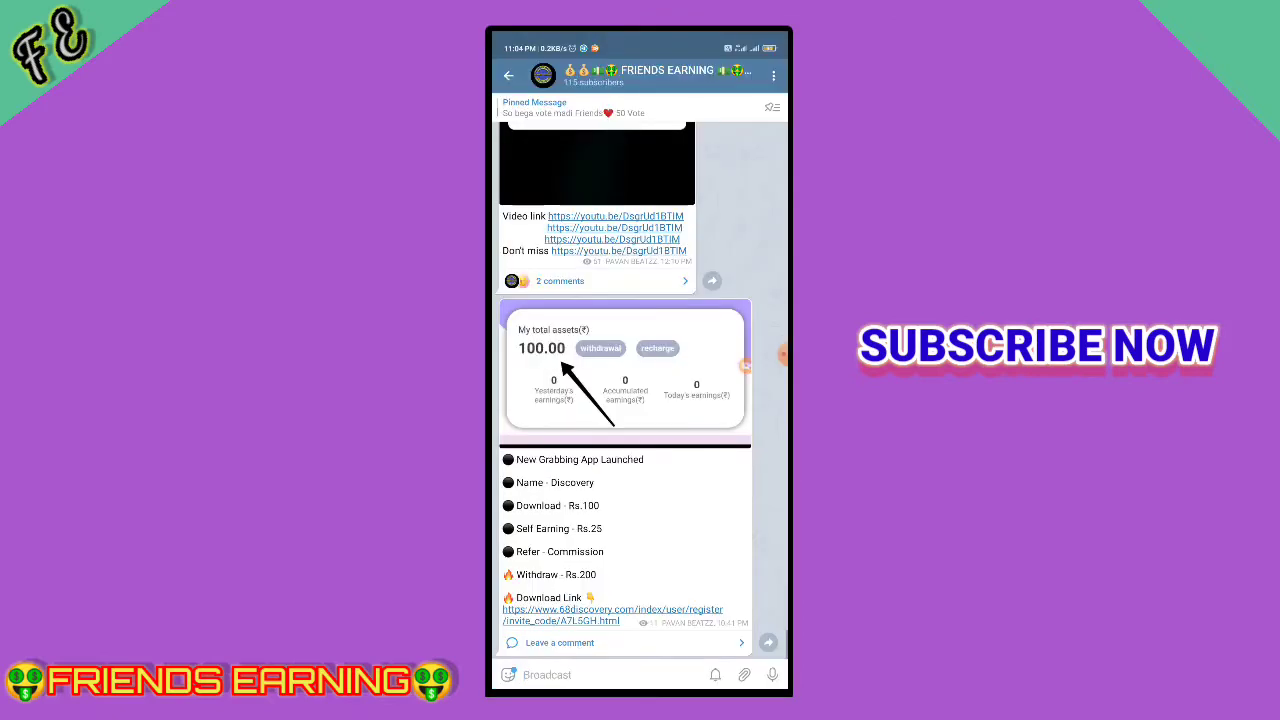
pyautogui.scroll(-3)
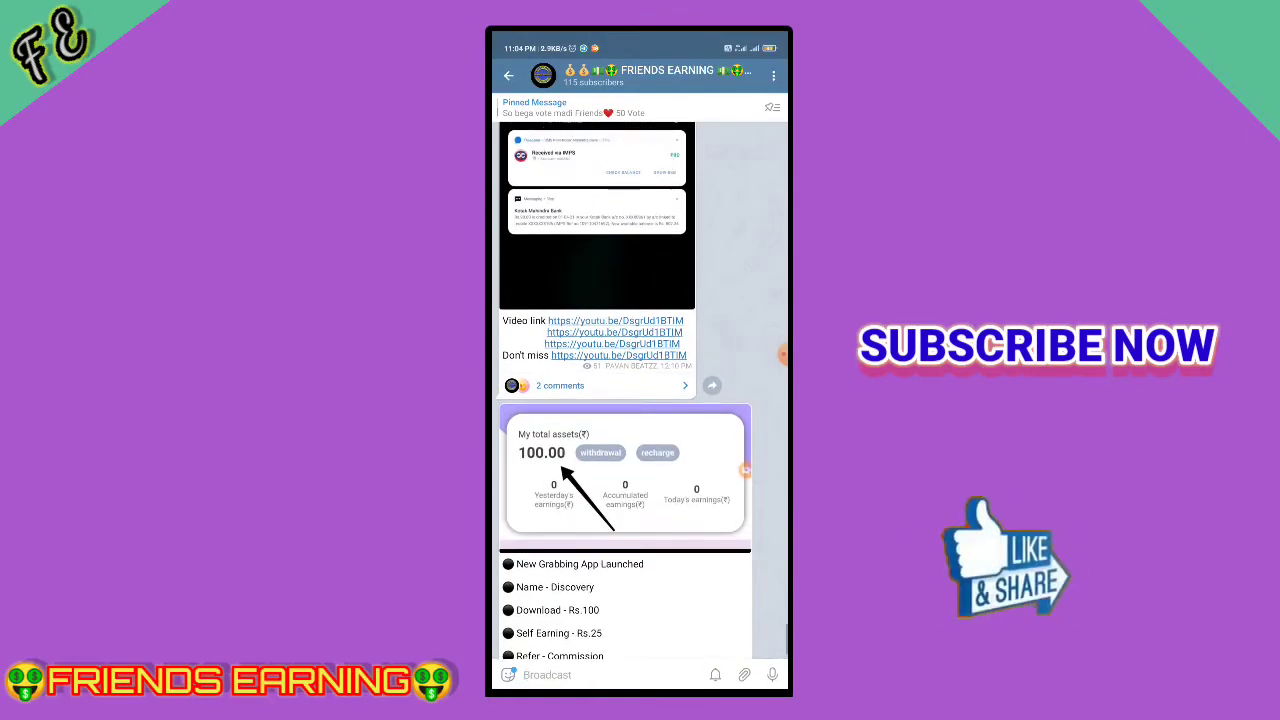
pyautogui.scroll(-3)
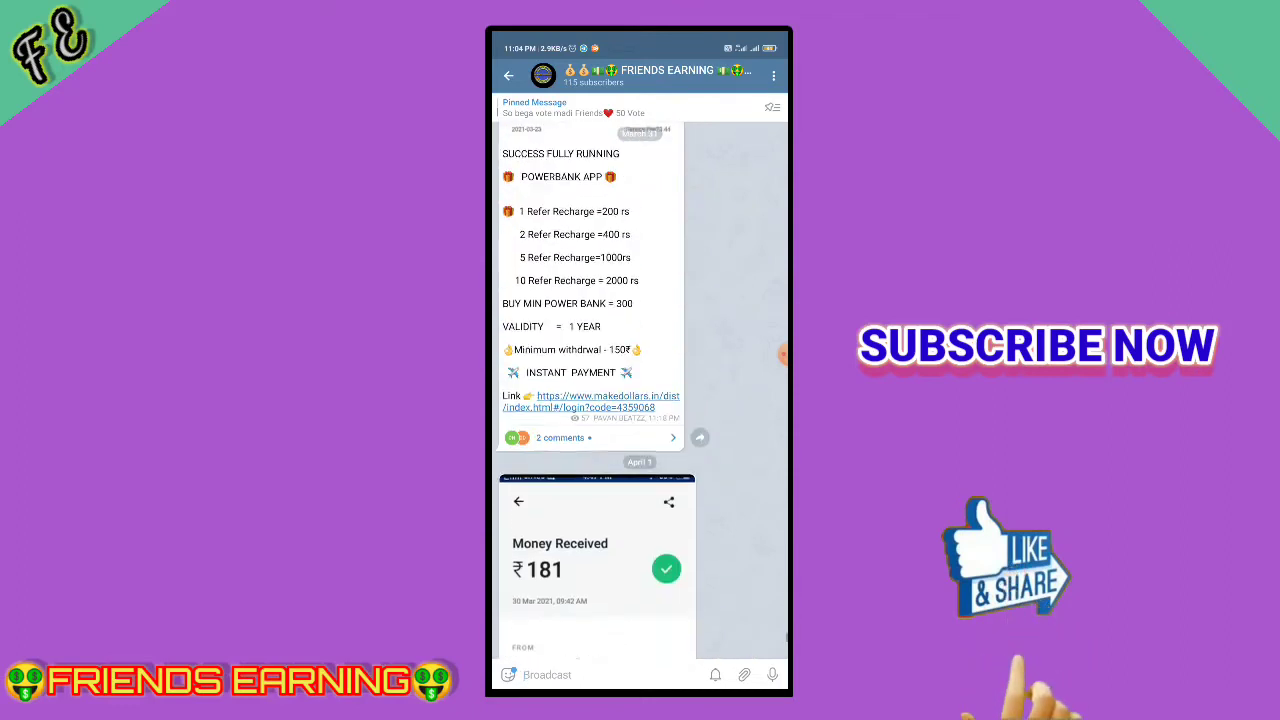
pyautogui.scroll(-3)
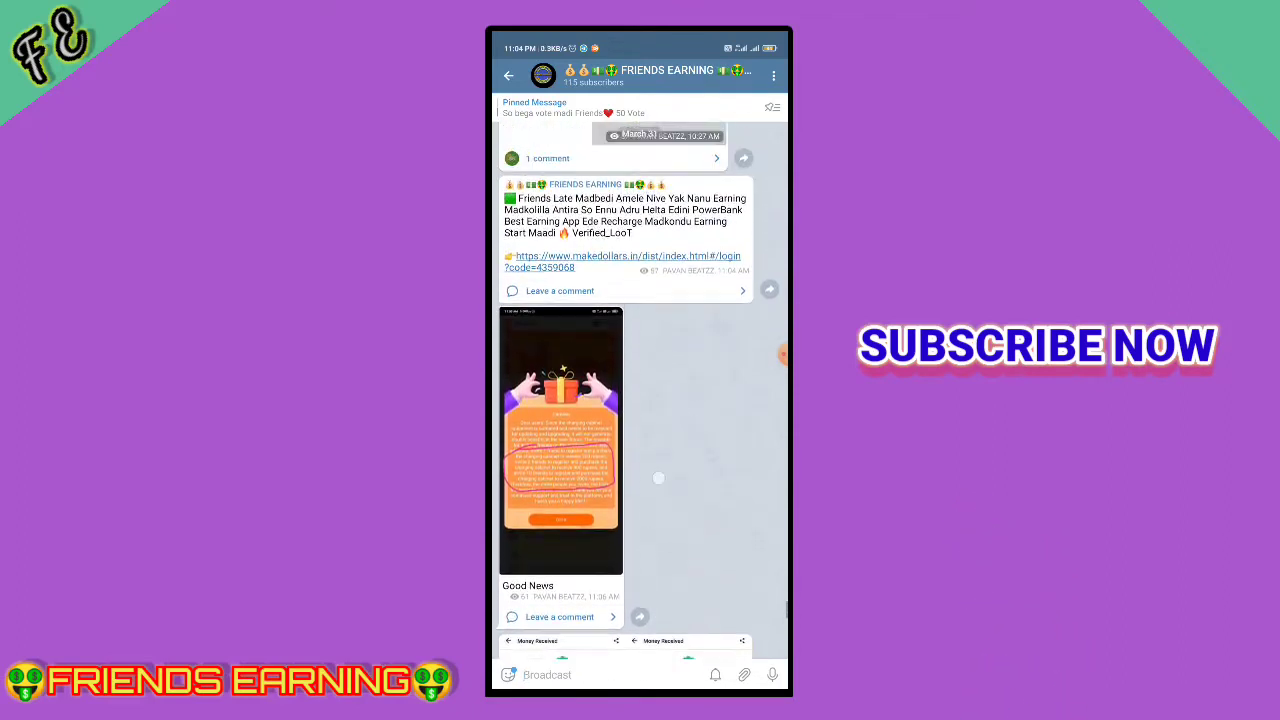
pyautogui.scroll(-3)
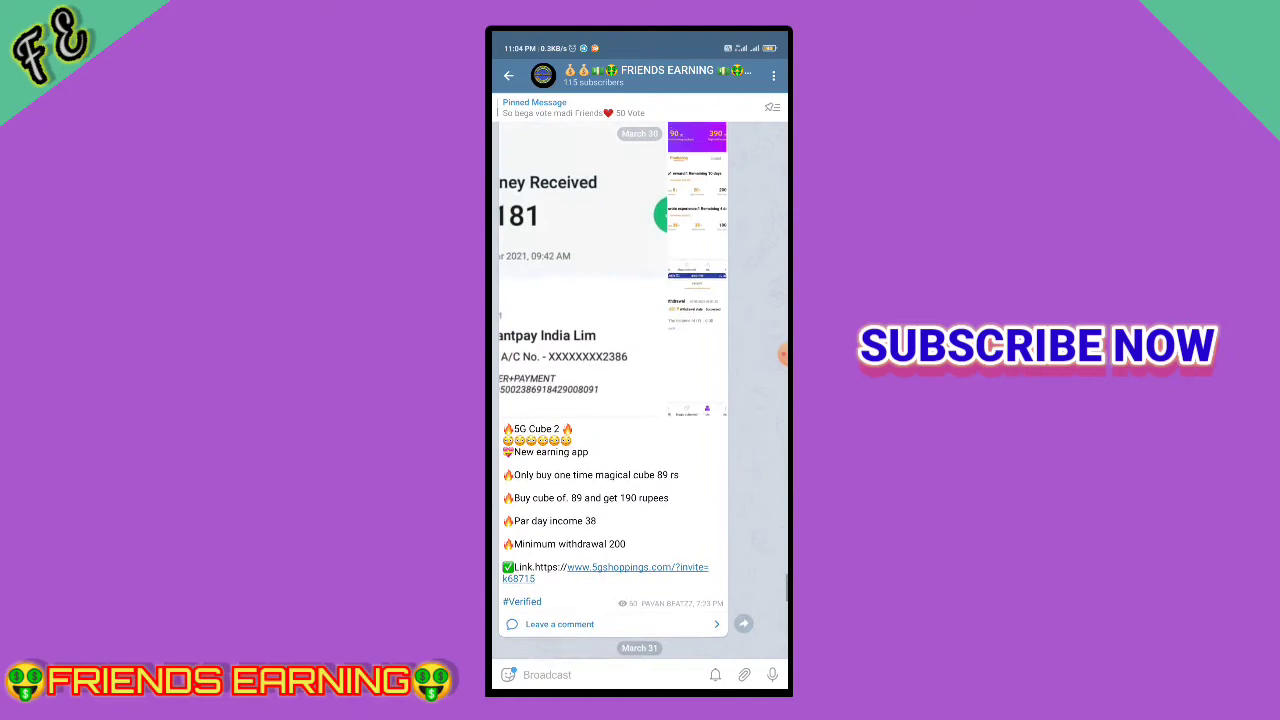
pyautogui.scroll(-3)
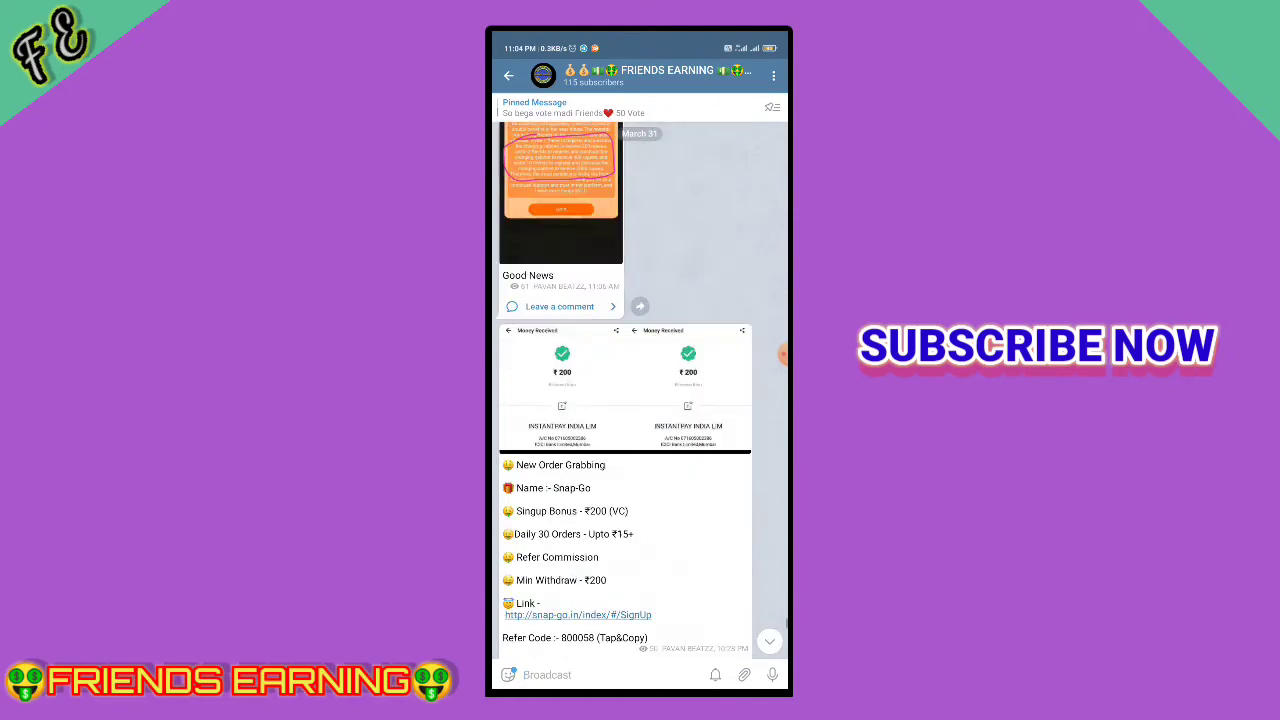
pyautogui.scroll(-3)
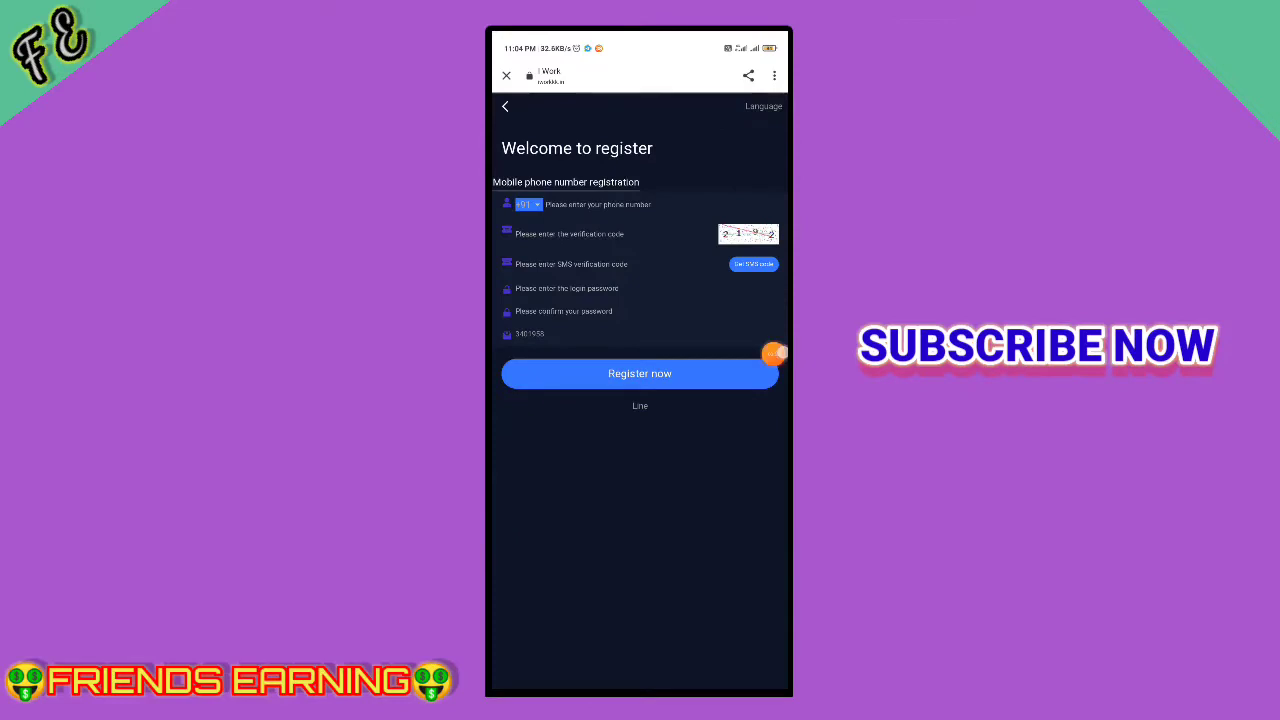
# - Download the I Work APK from the registration page and launch the installed app to its login screen
pyautogui.click(772, 354)
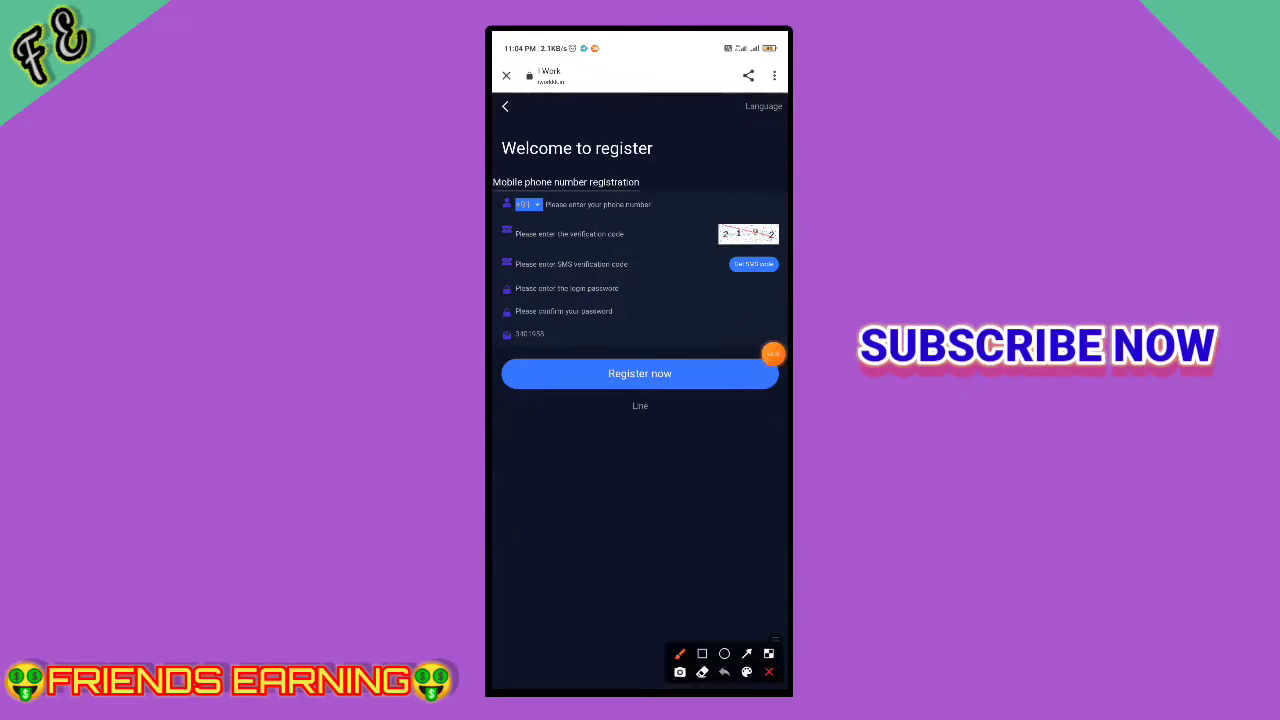
pyautogui.moveTo(590, 204); pyautogui.dragTo(724, 178)
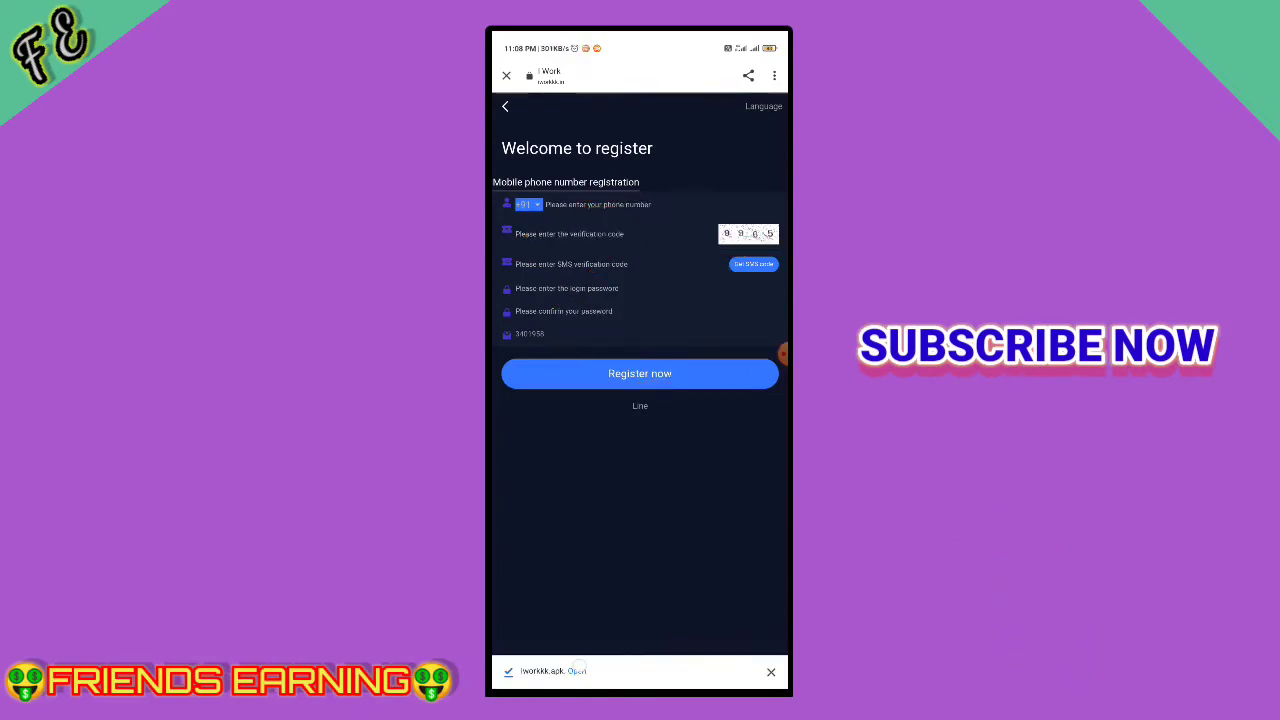
pyautogui.click(572, 672)
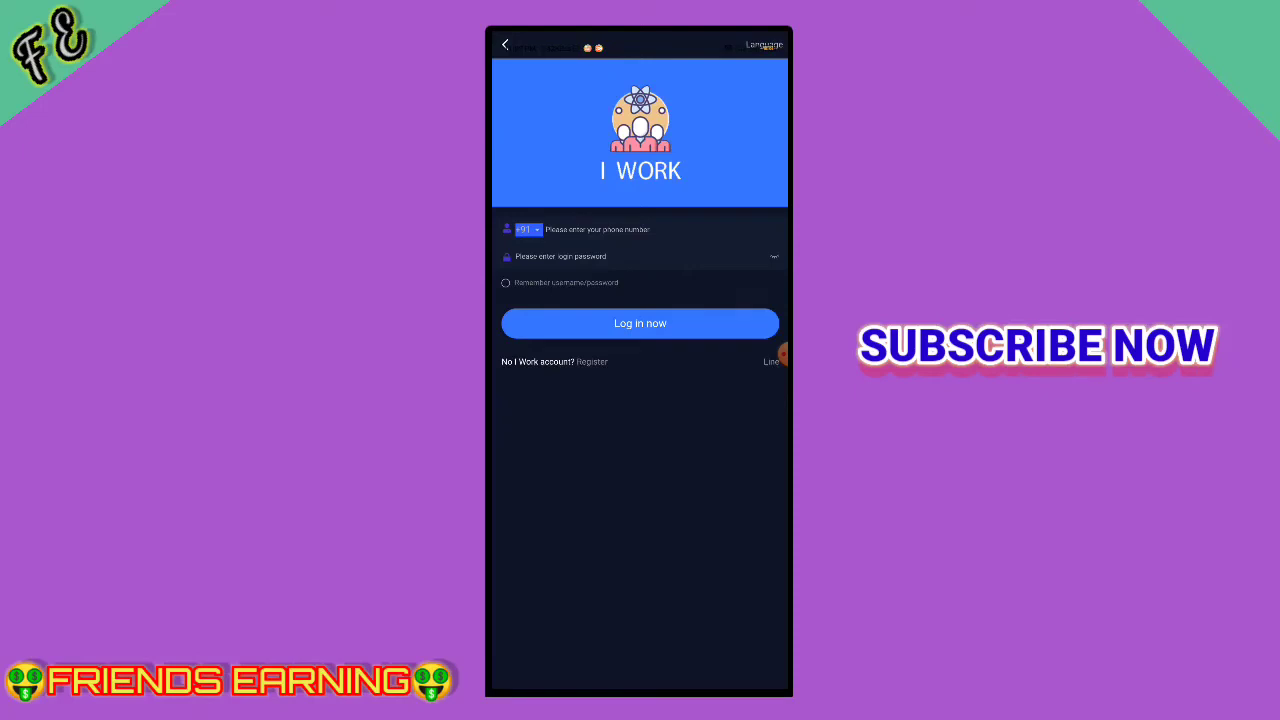
# - Log in to the I Work account and view the YouTube like-and-comment task tiers from the task hall
pyautogui.click(640, 324)
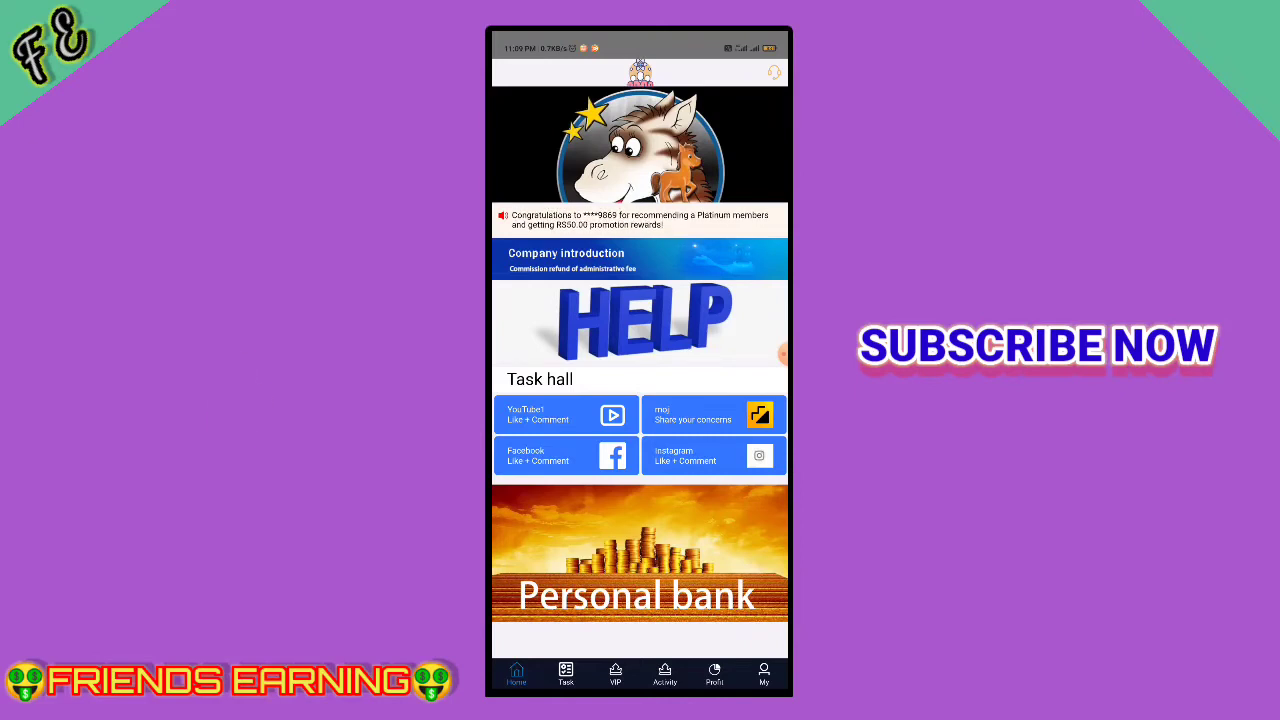
pyautogui.click(564, 672)
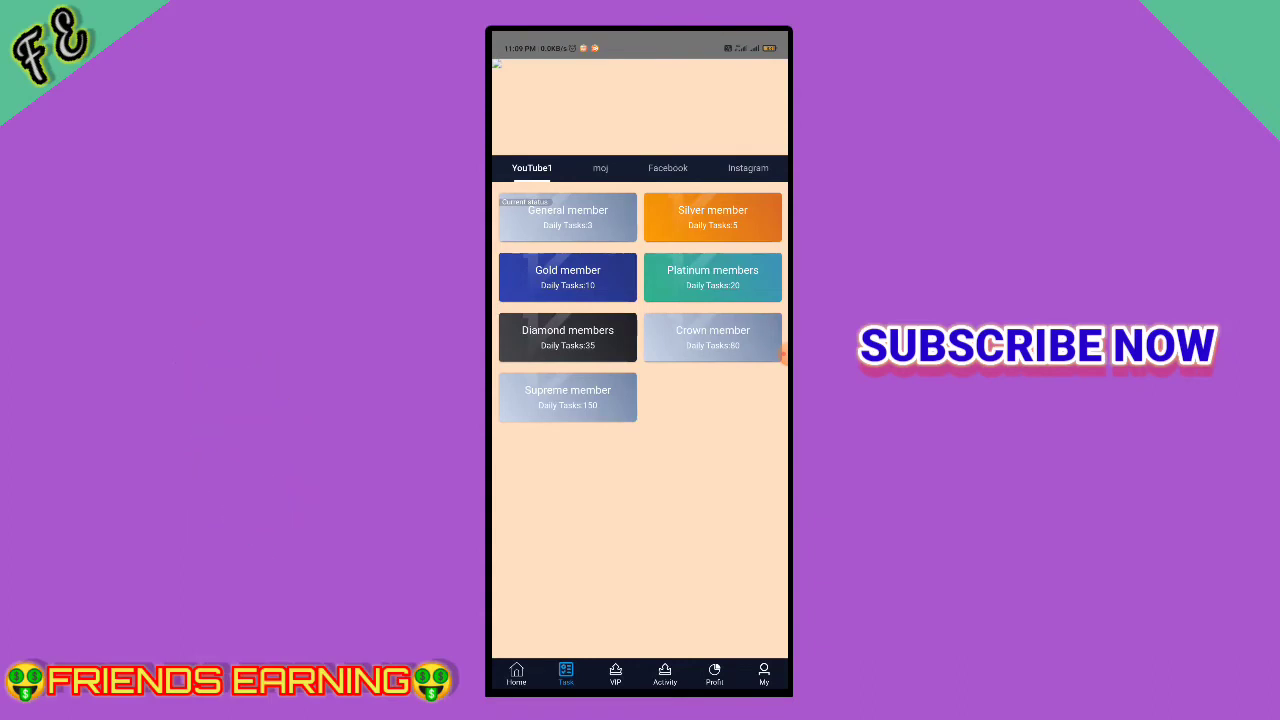
# - View my task list, where Doing shows no data, then the long Completed YouTube task list
pyautogui.click(568, 216)
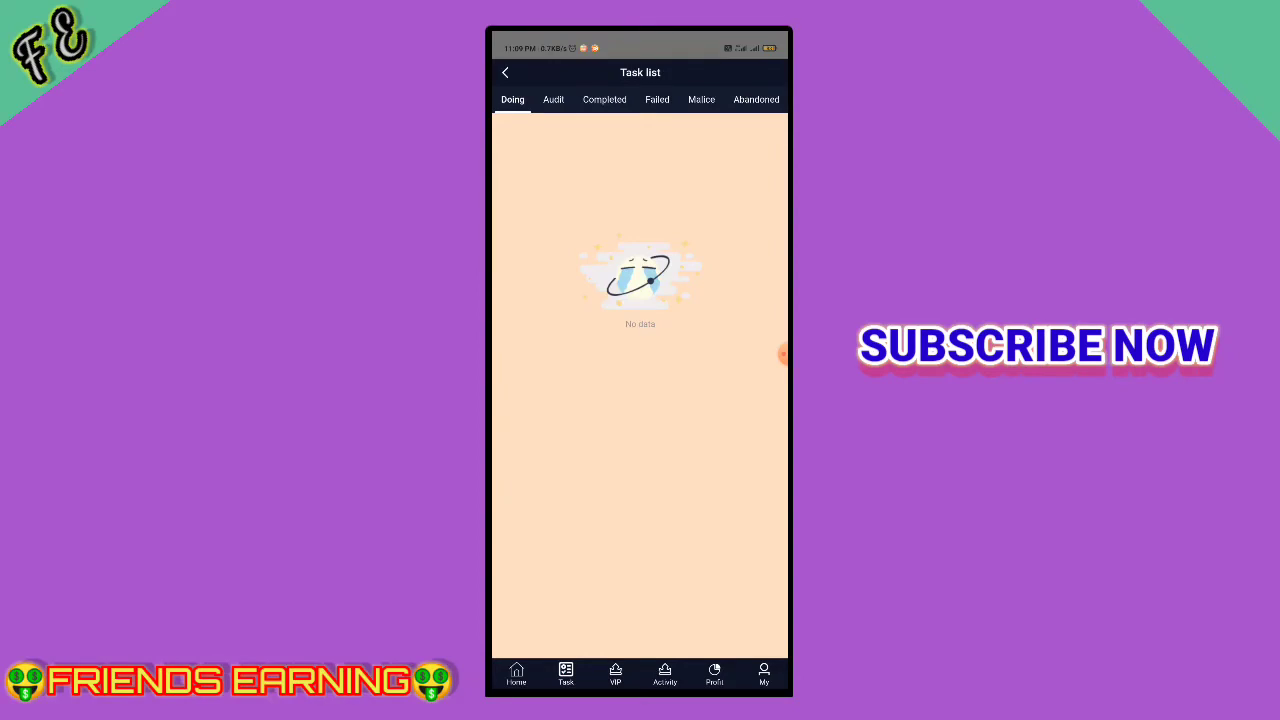
pyautogui.click(604, 100)
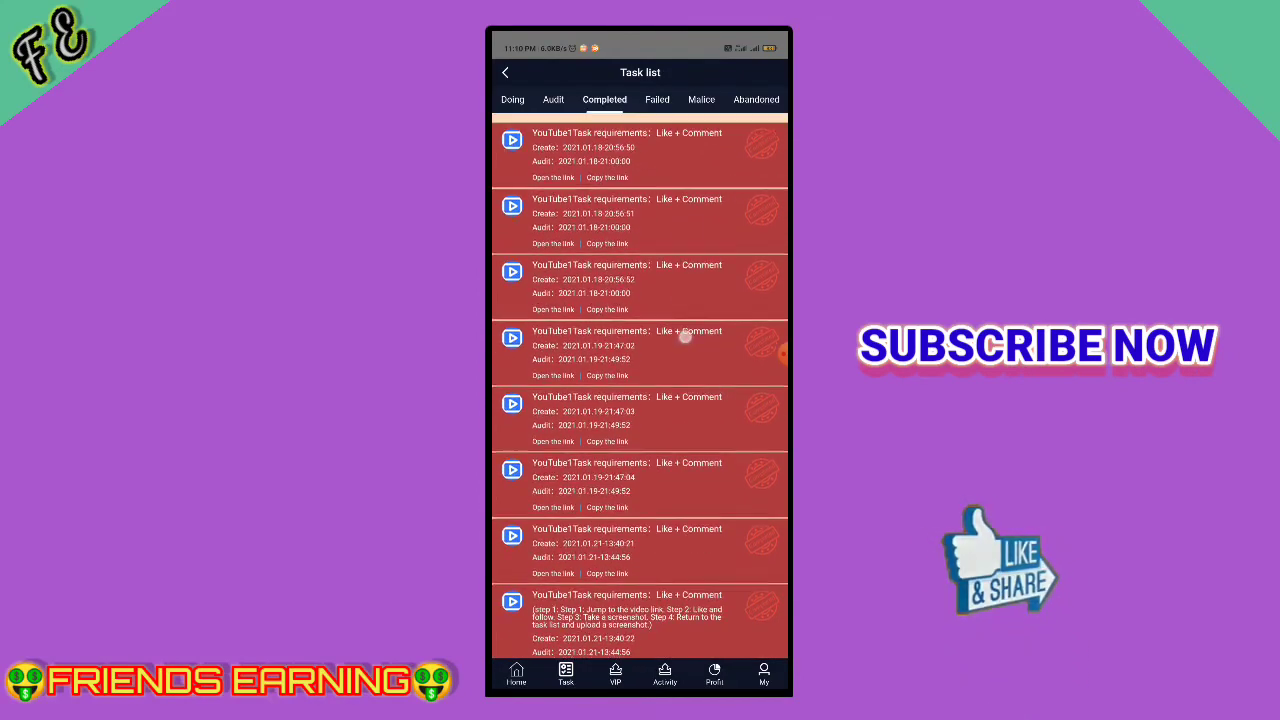
# - Check the empty Audit and Failed task tabs, then go to the My account page showing a 192 balance
pyautogui.click(552, 100)
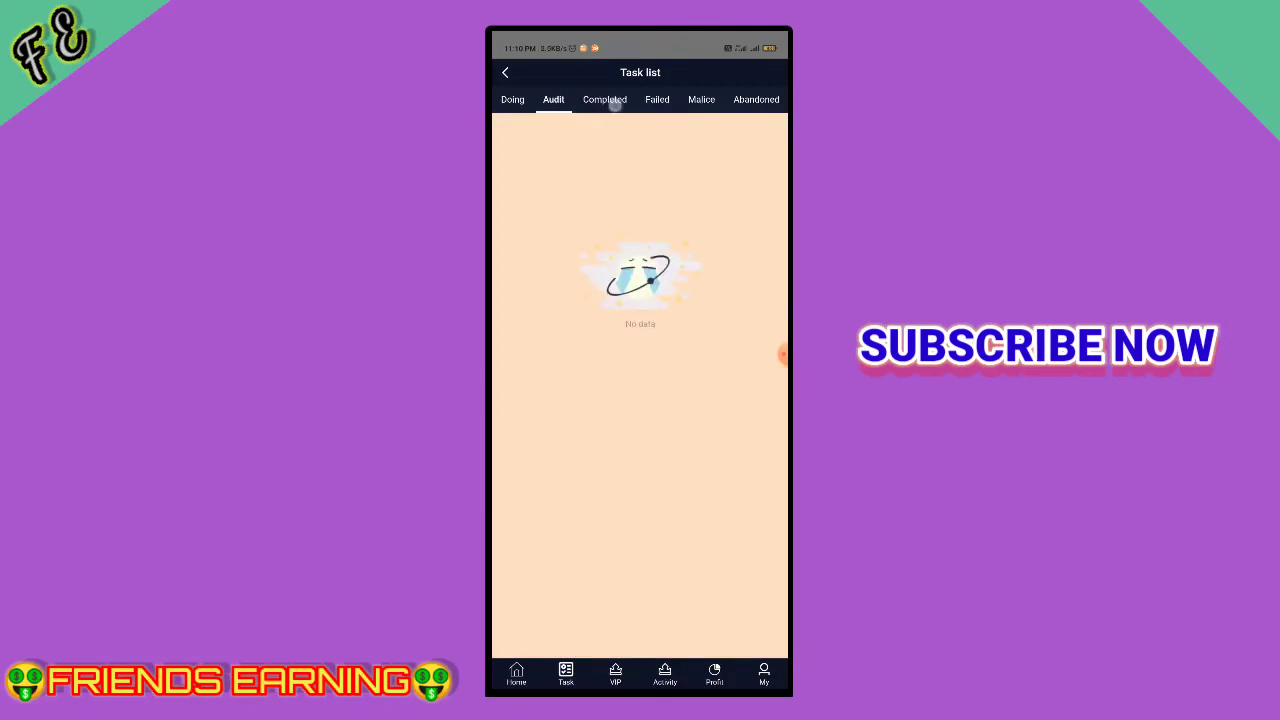
pyautogui.click(656, 100)
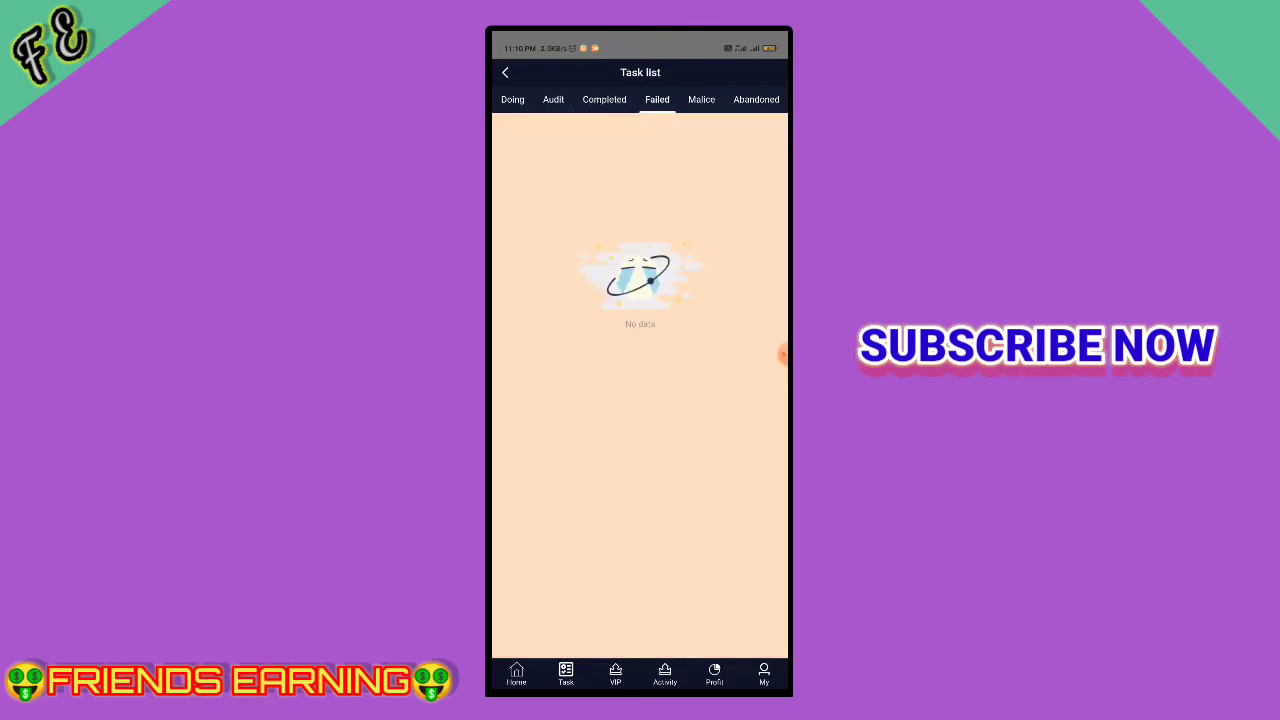
pyautogui.click(604, 100)
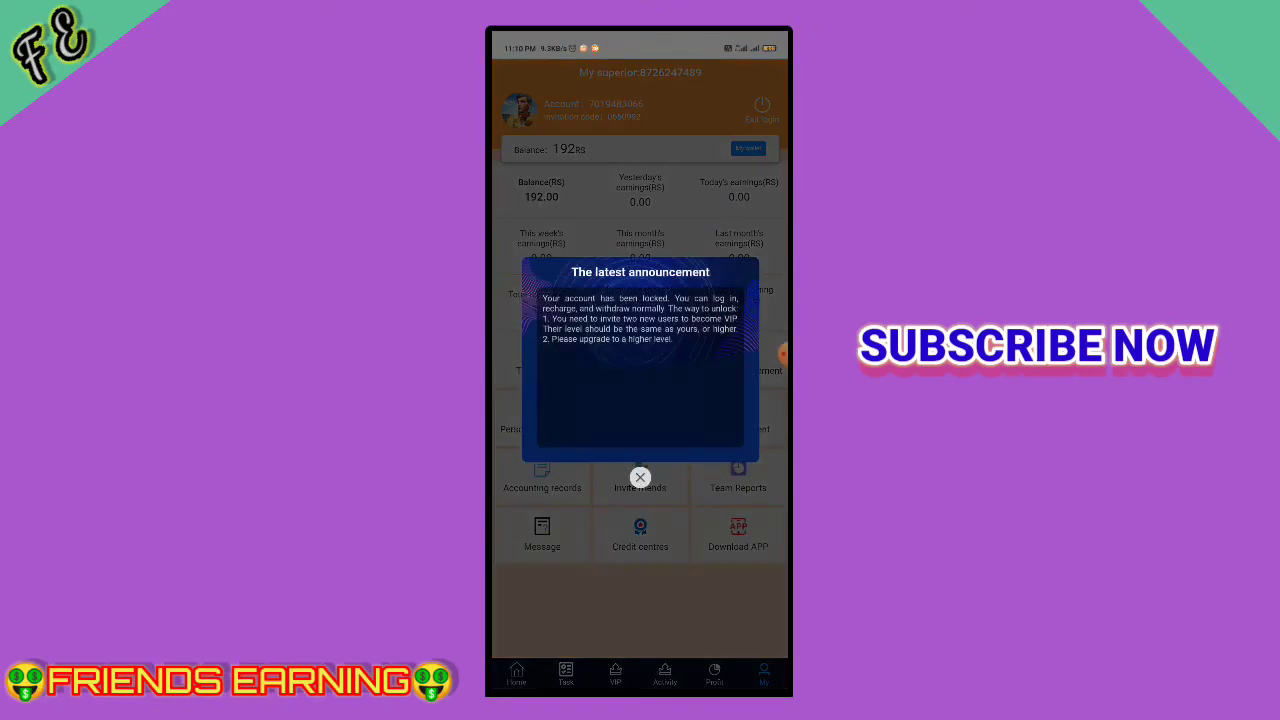
# - Dismiss the lock announcement, view the wallet's 192.00 balance and withdrawal record, and return to Telegram
pyautogui.click(640, 476)
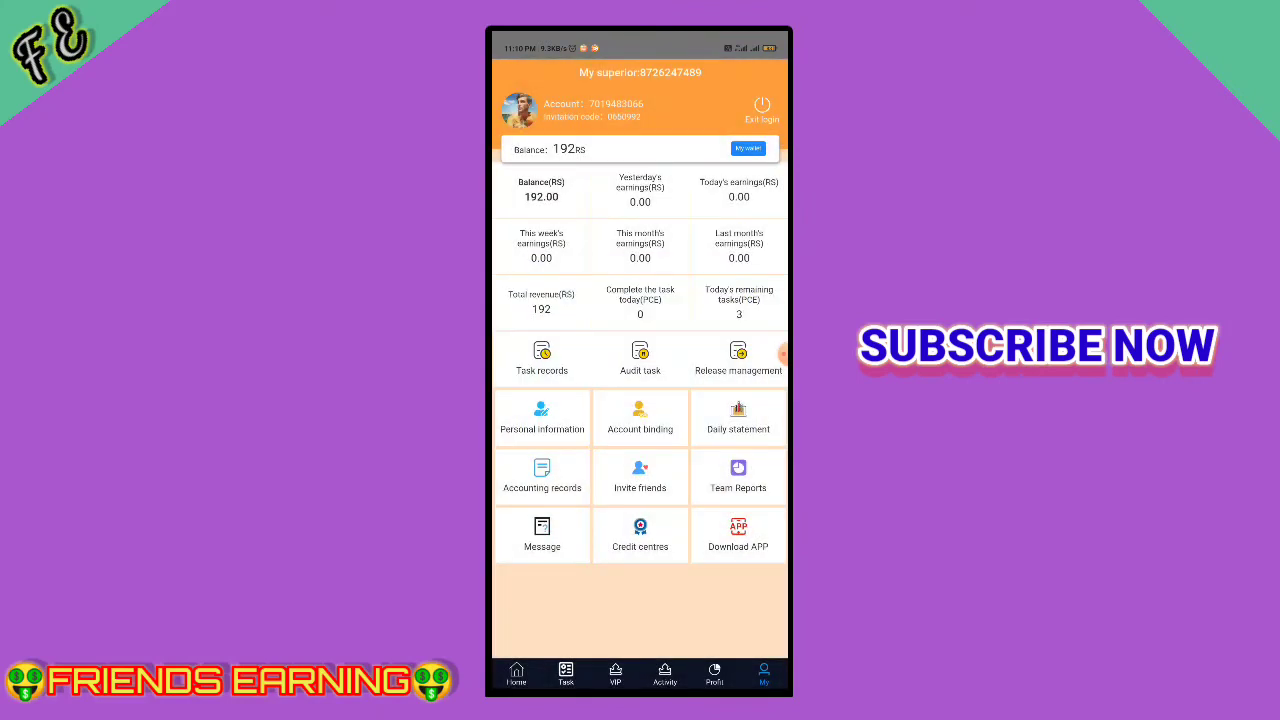
pyautogui.click(748, 148)
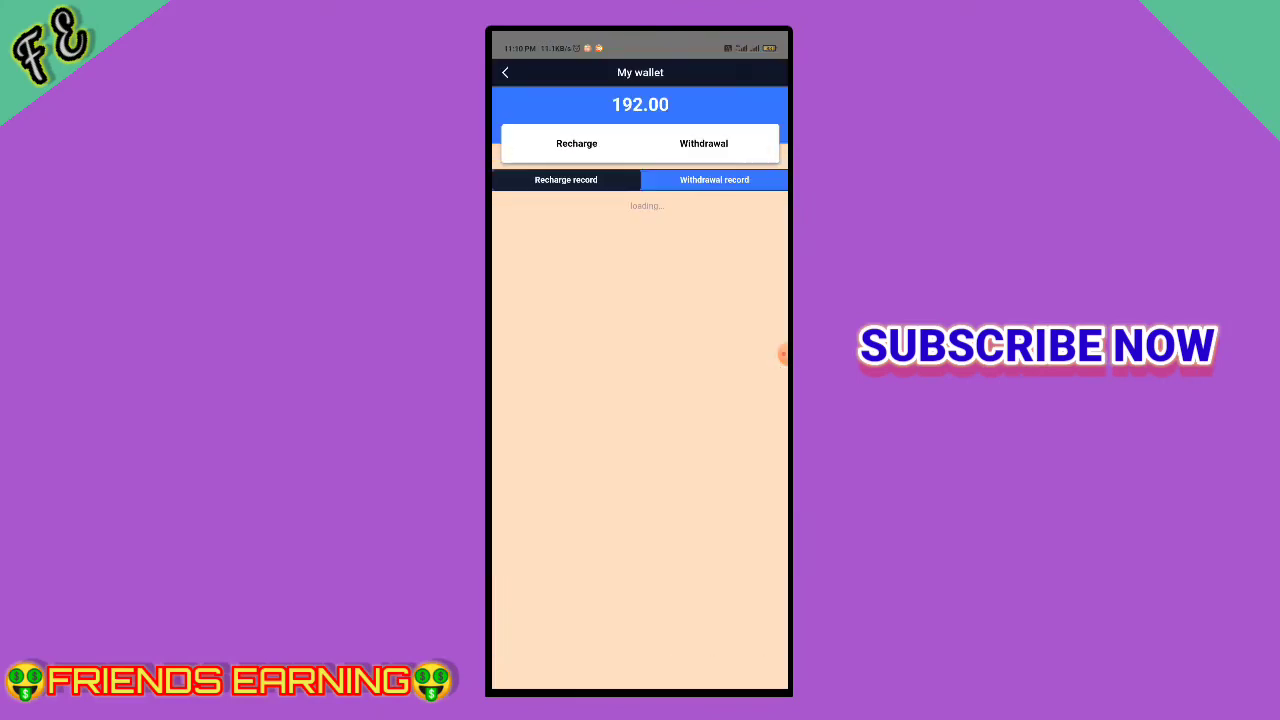
pyautogui.click(704, 144)
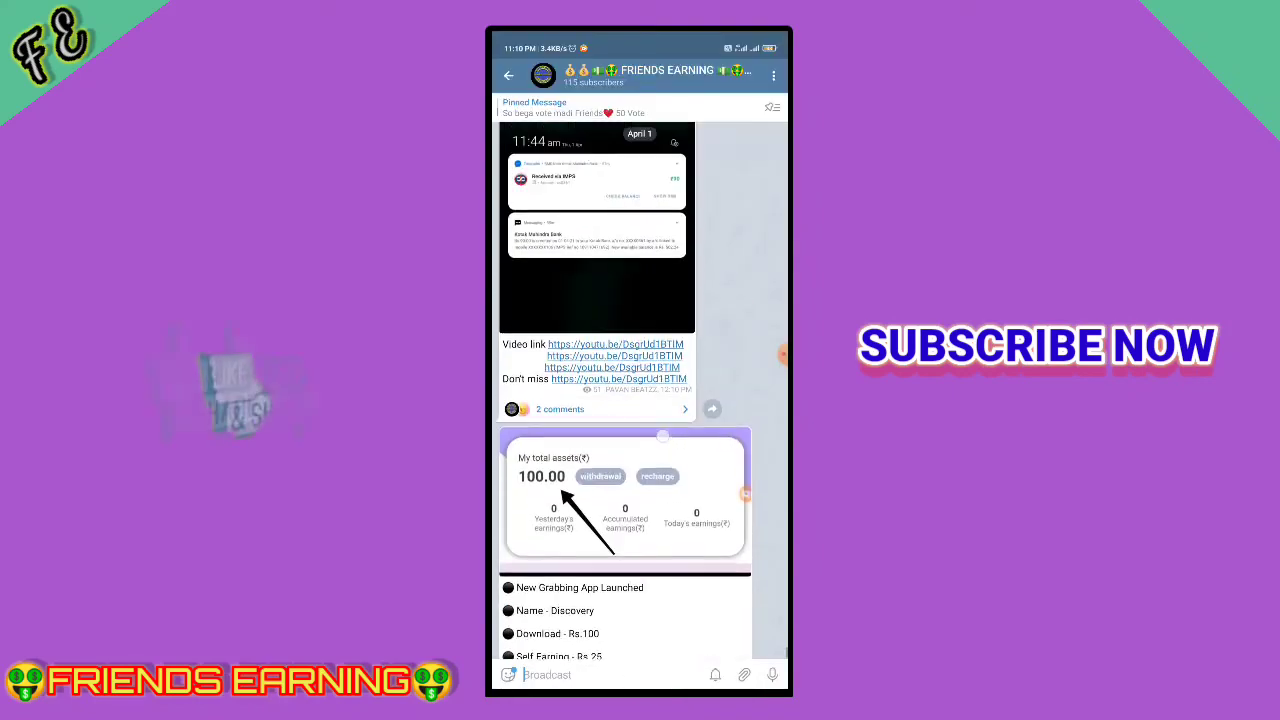
pyautogui.scroll(-3)
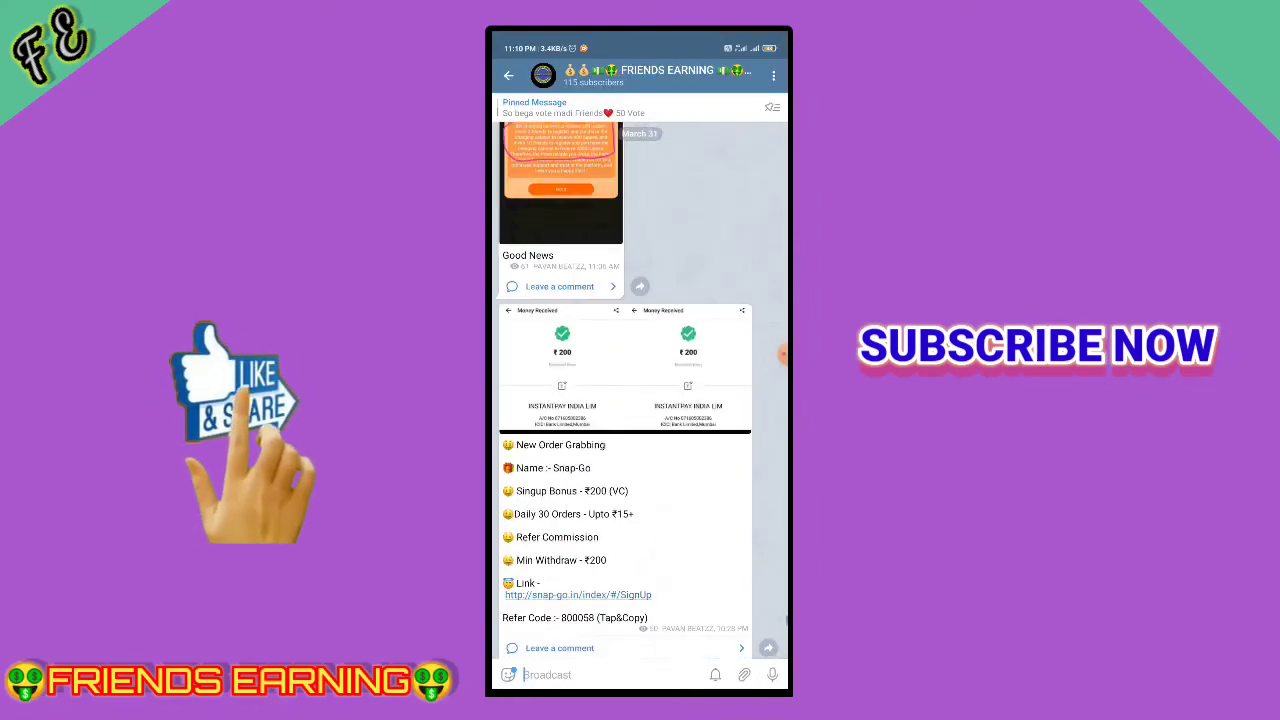
pyautogui.scroll(-3)
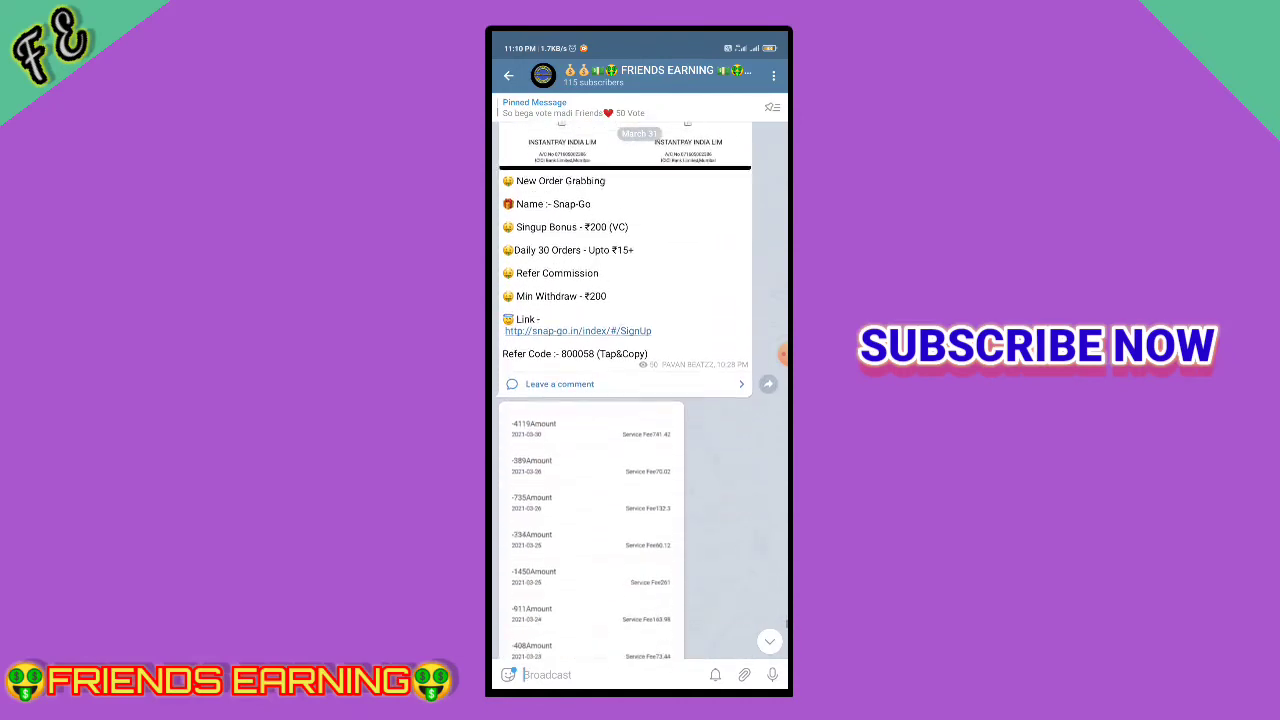
pyautogui.scroll(-3)
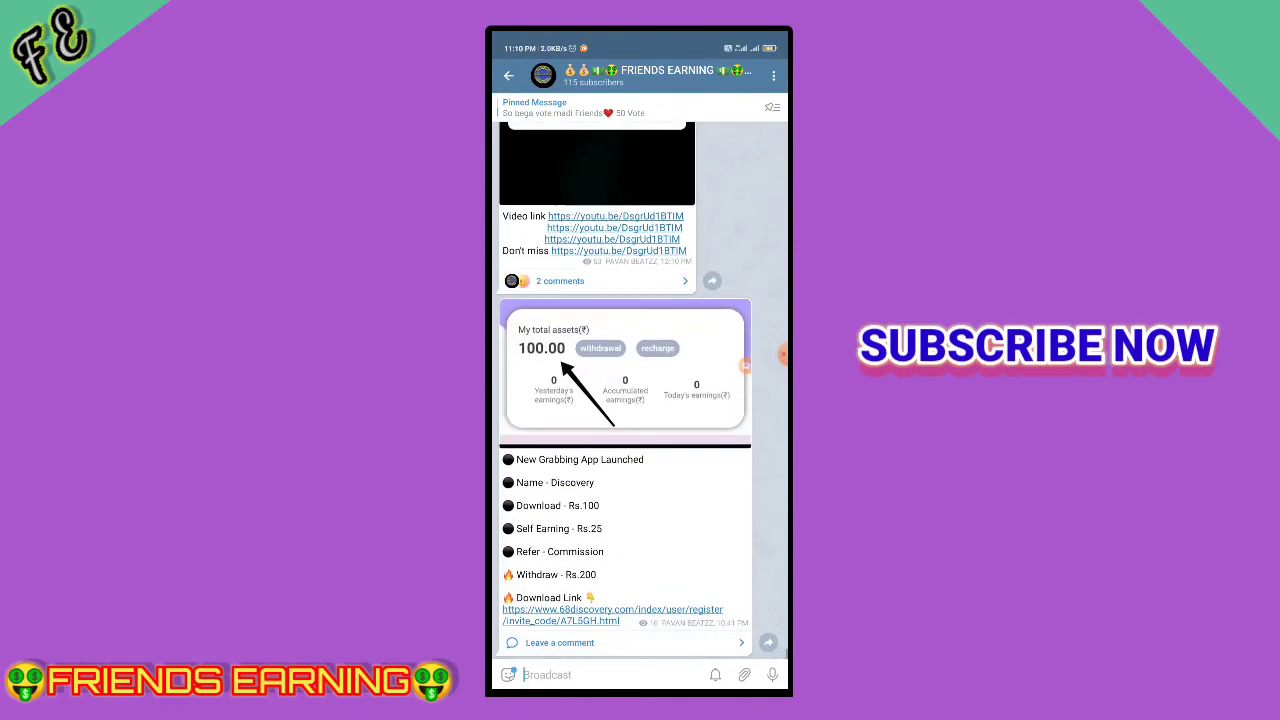
pyautogui.scroll(-3)
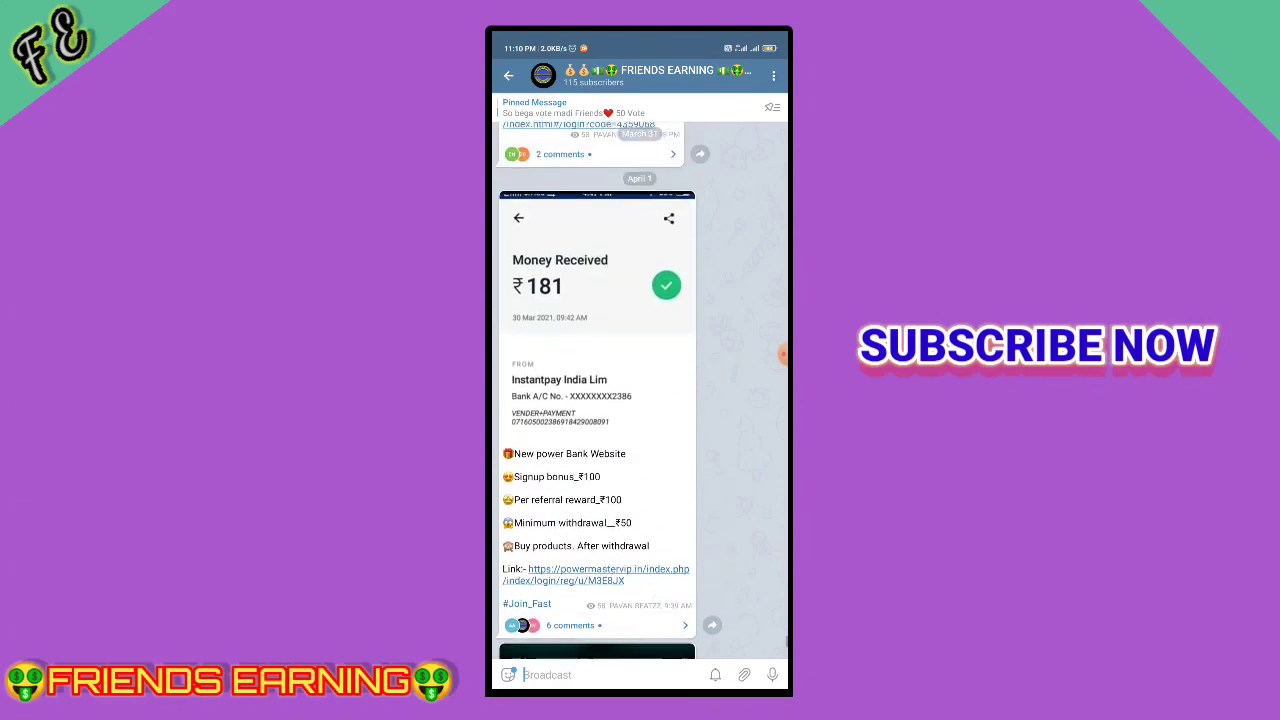